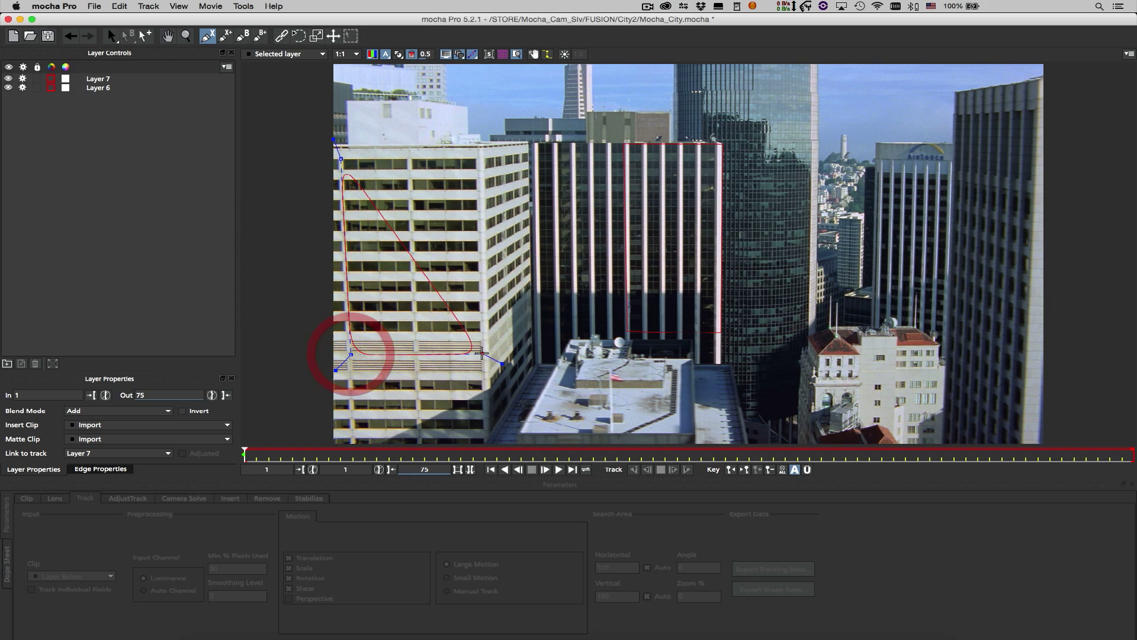
Step: Draw an X-spline shape around the low building's flat rooftop as new Layer 8
left_click(97, 78)
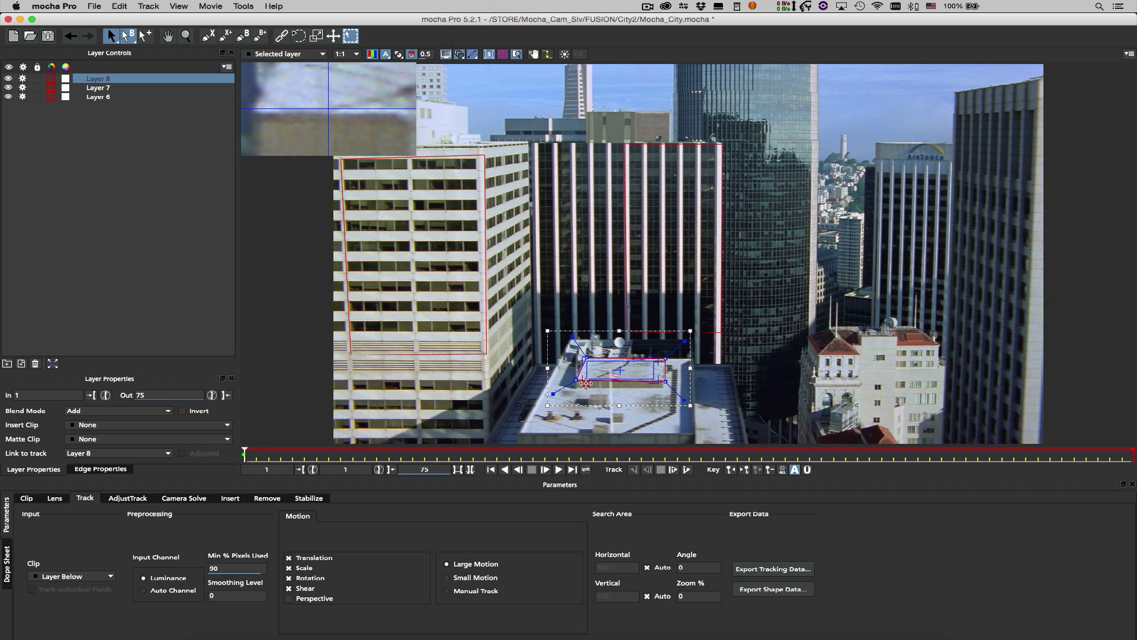
Step: Track Layer 8's rooftop shape forward to frame 75 with Perspective motion and the surface grid shown
left_click(97, 97)
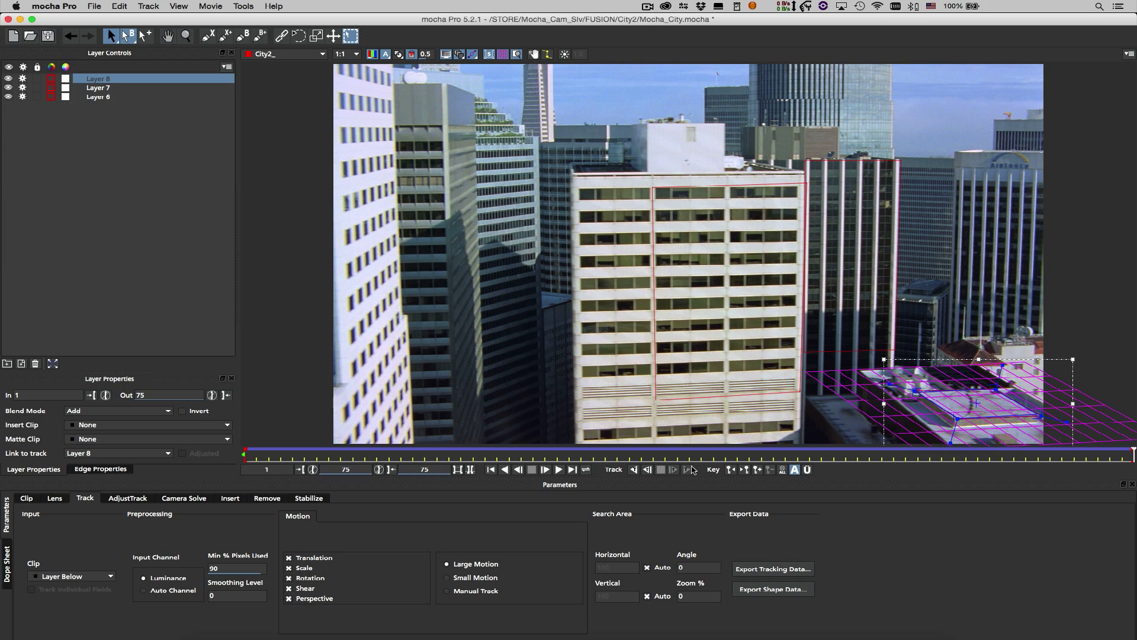
Step: Rename Layer 8 to roof and run a Large Parallax 35–70mm camera solve reaching 99% quality
left_click(183, 498)
type("roof")
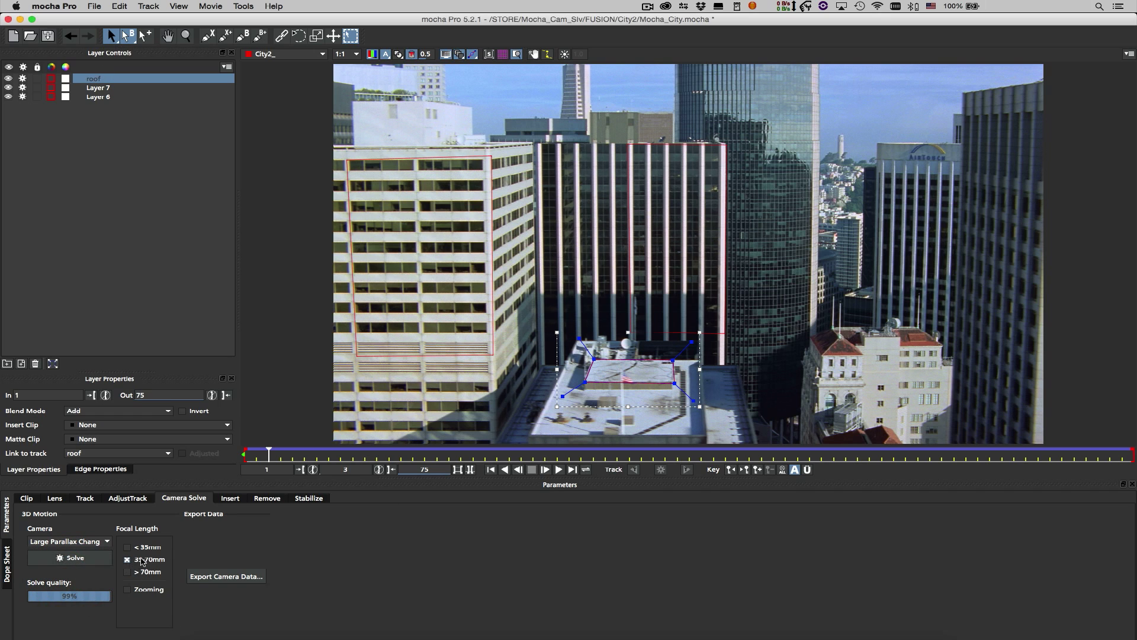